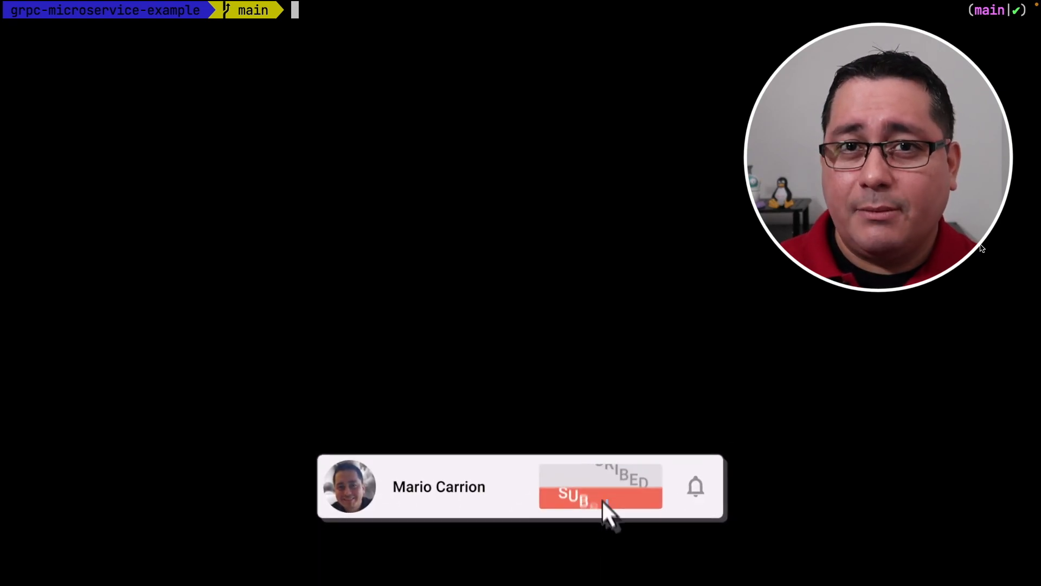
# - Add 'buf.build/bufbuild/protovalidate' as a deps entry in the buf config file
pyautogui.click(599, 486)
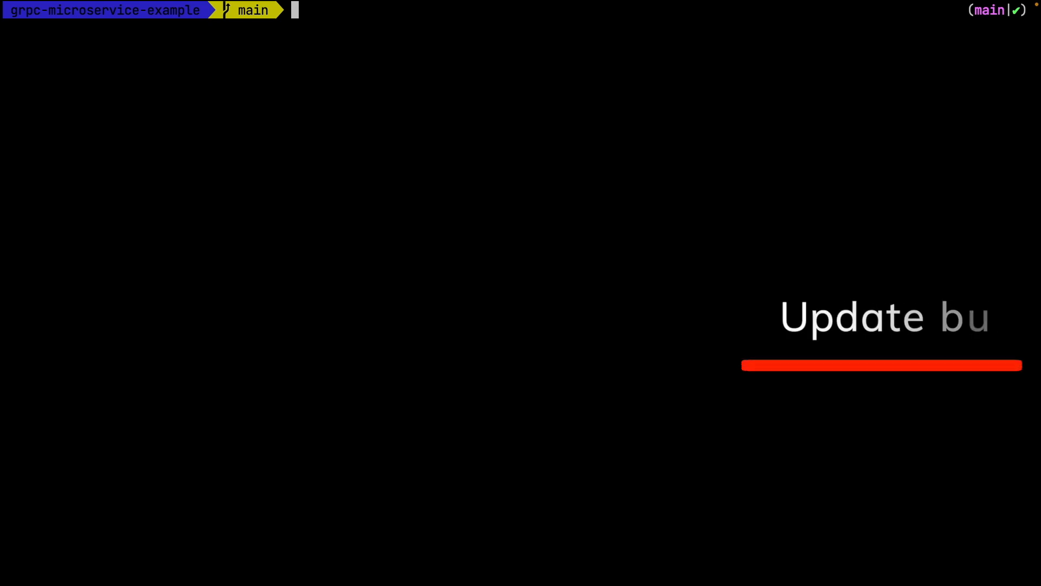
pyautogui.write('nvim buf.gen.yaml')
pyautogui.write('- buf.bui')
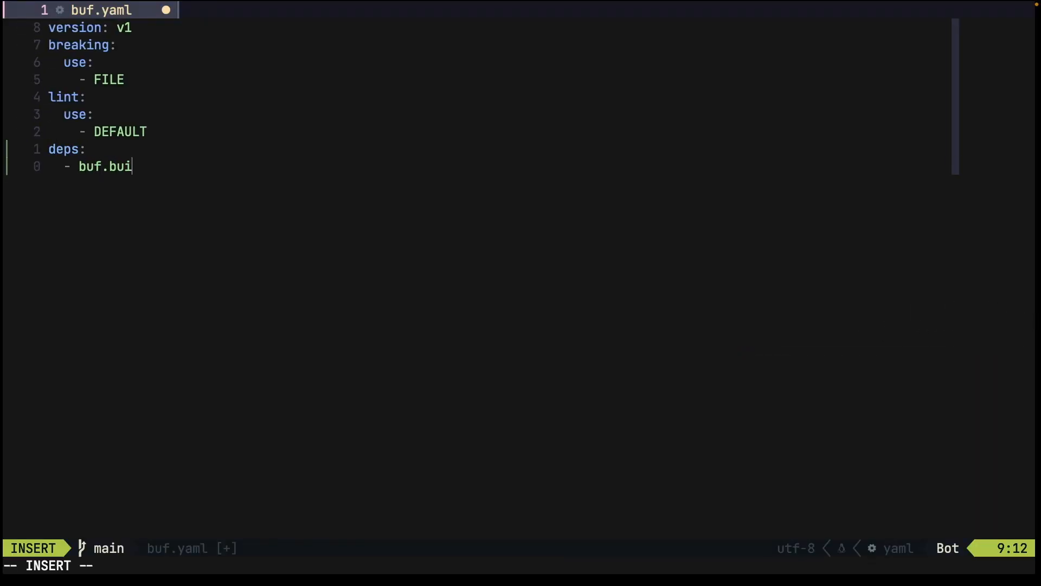
pyautogui.write('ld/bufbuild/prot')
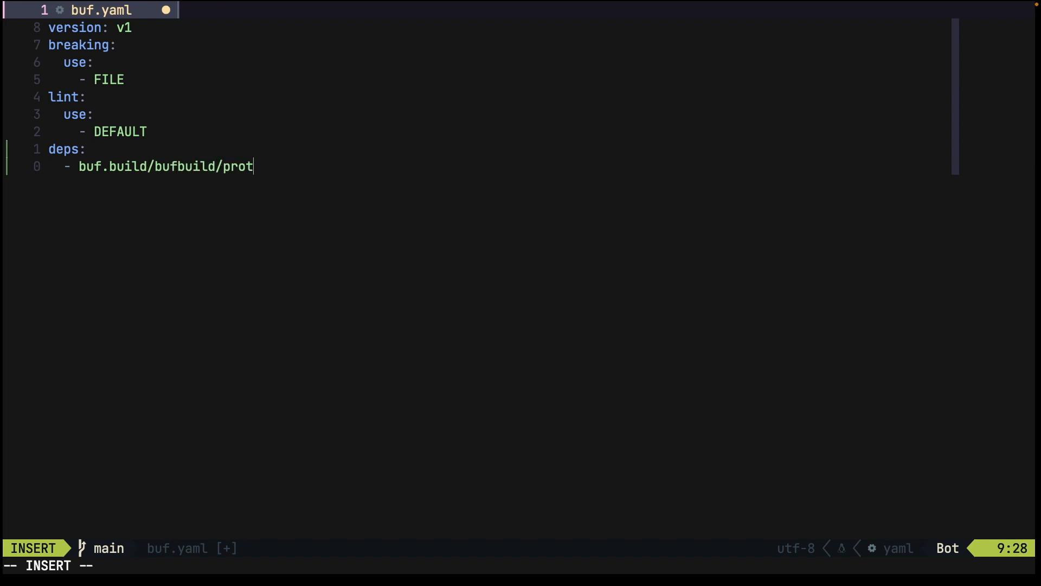
pyautogui.write('ovalidate')
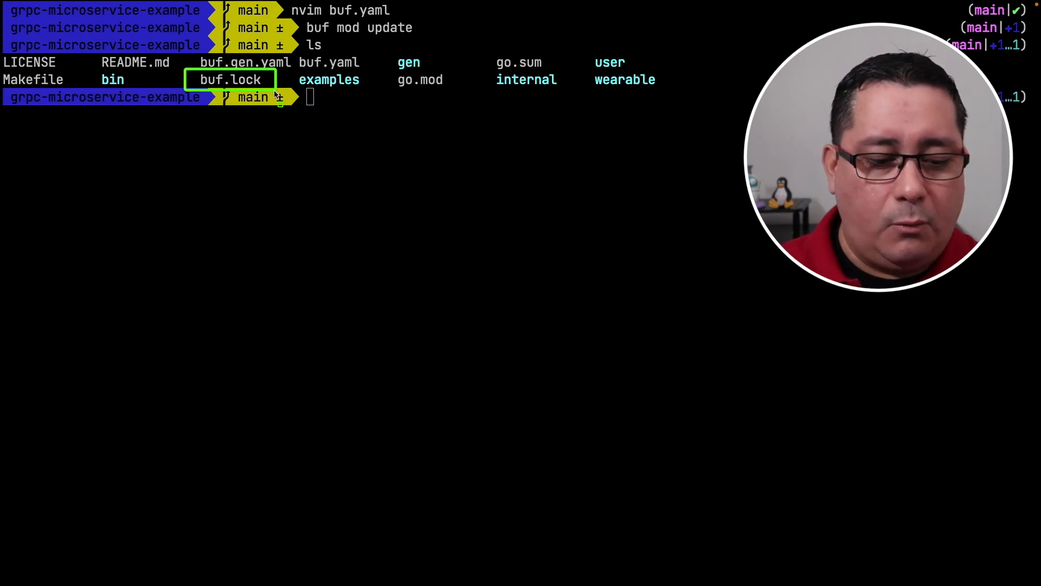
# - View the contents of the newly created buf.lock file
pyautogui.write('cat bu')
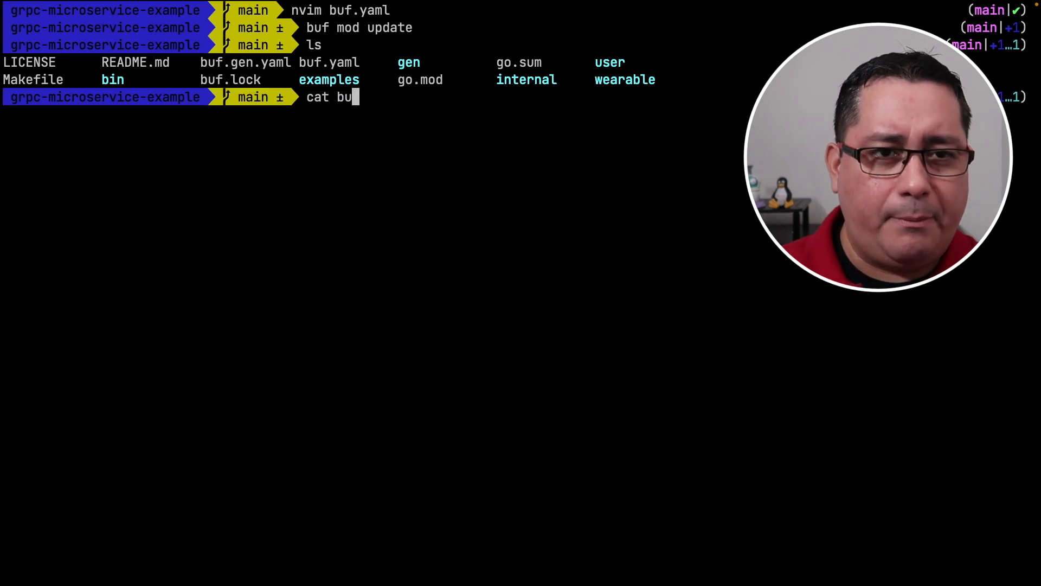
pyautogui.press('Return')
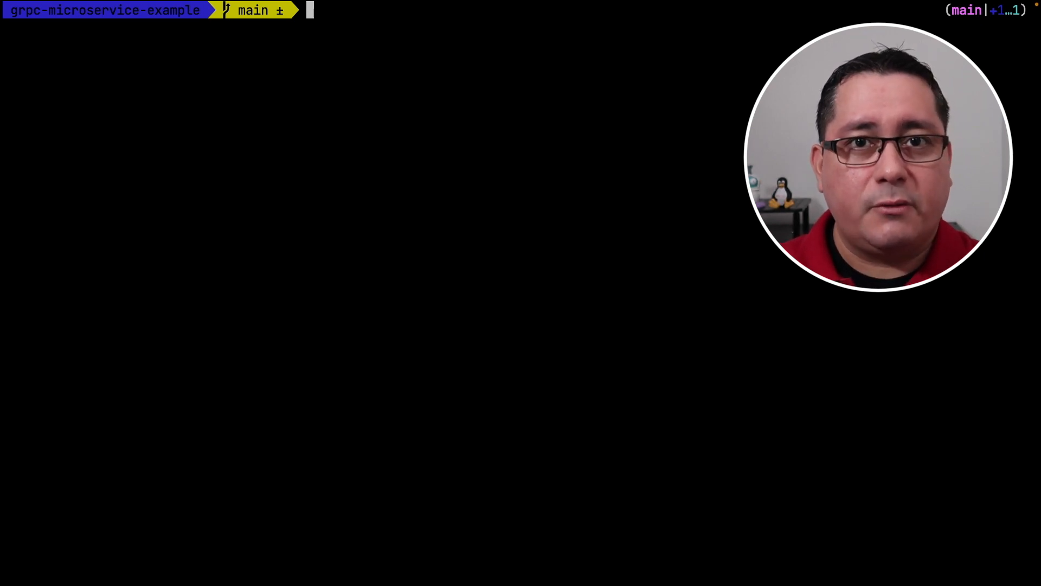
# - Add a go_package_prefix block with default . and except buf.build/bufbuild/protovalidate to buf.gen.yaml
pyautogui.write('nvim buf.gen.yaml')
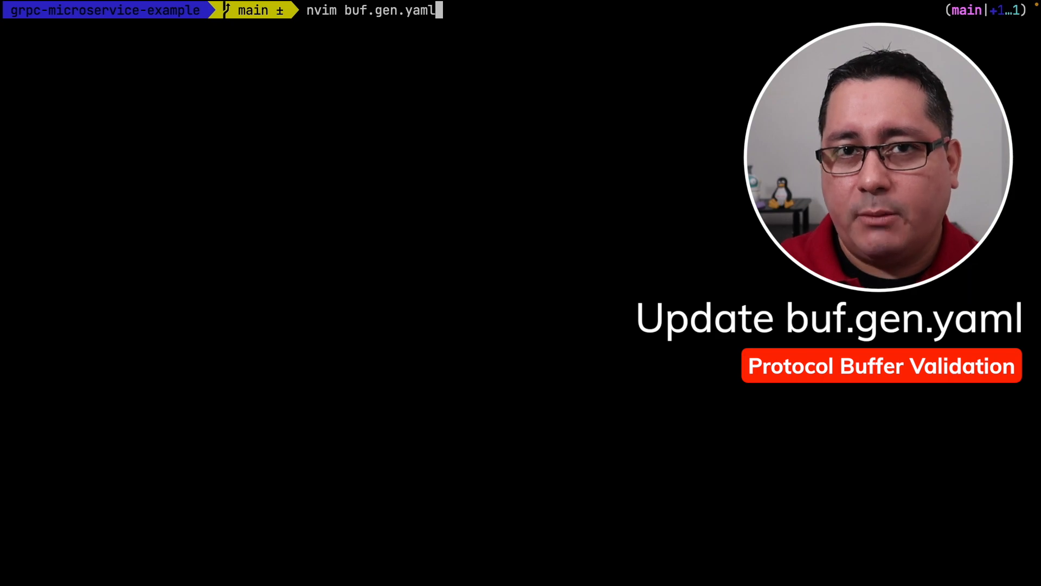
pyautogui.press('Return')
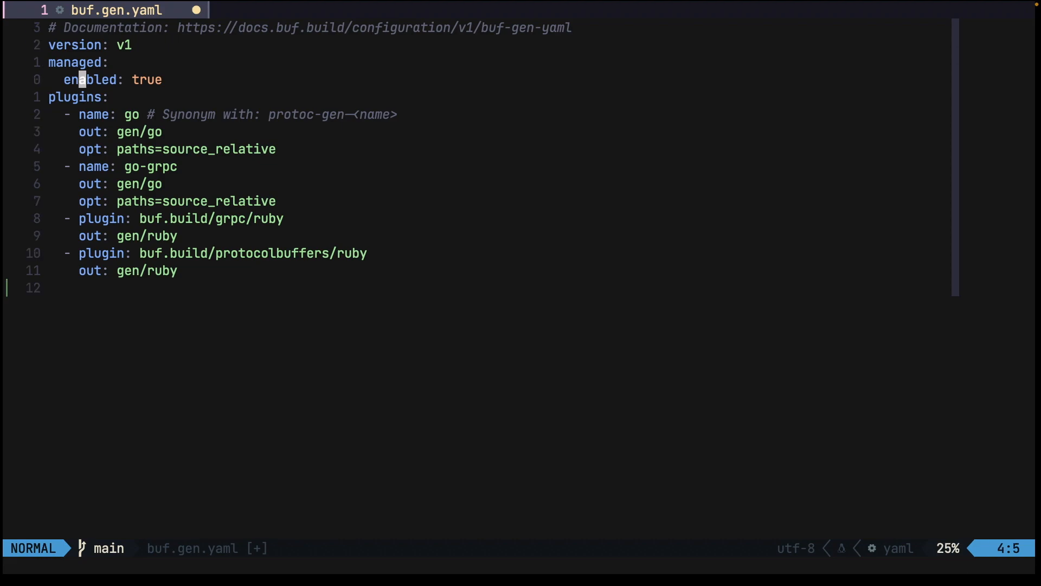
pyautogui.press('o')
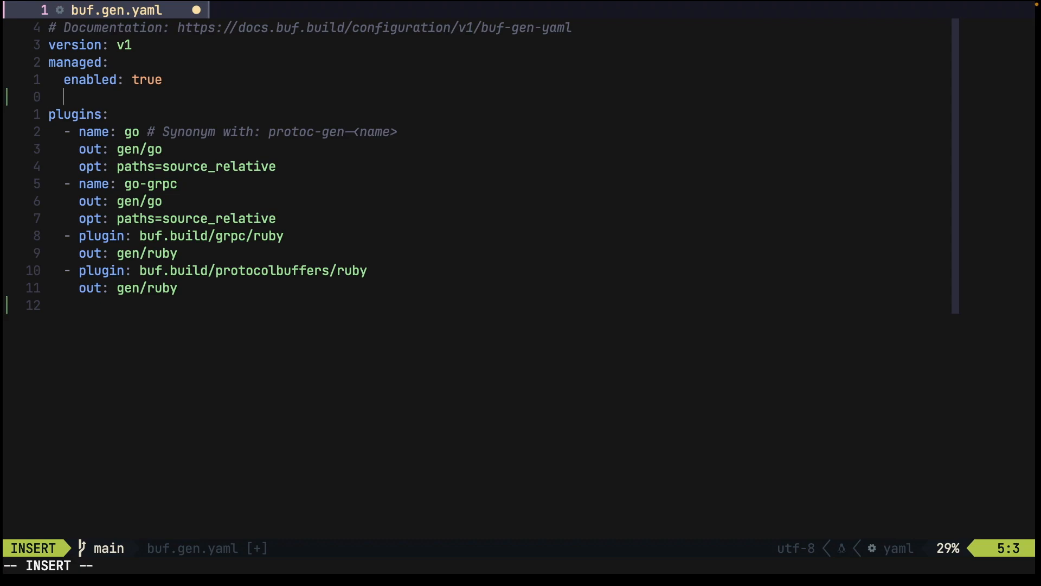
pyautogui.write('go_package_prefix:')
pyautogui.write('excep')
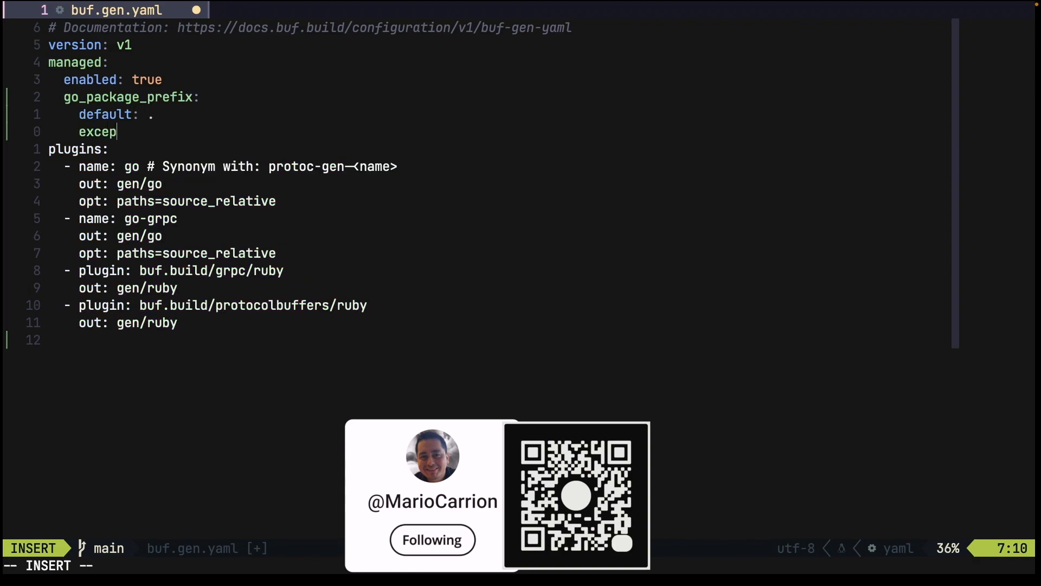
pyautogui.write('t:')
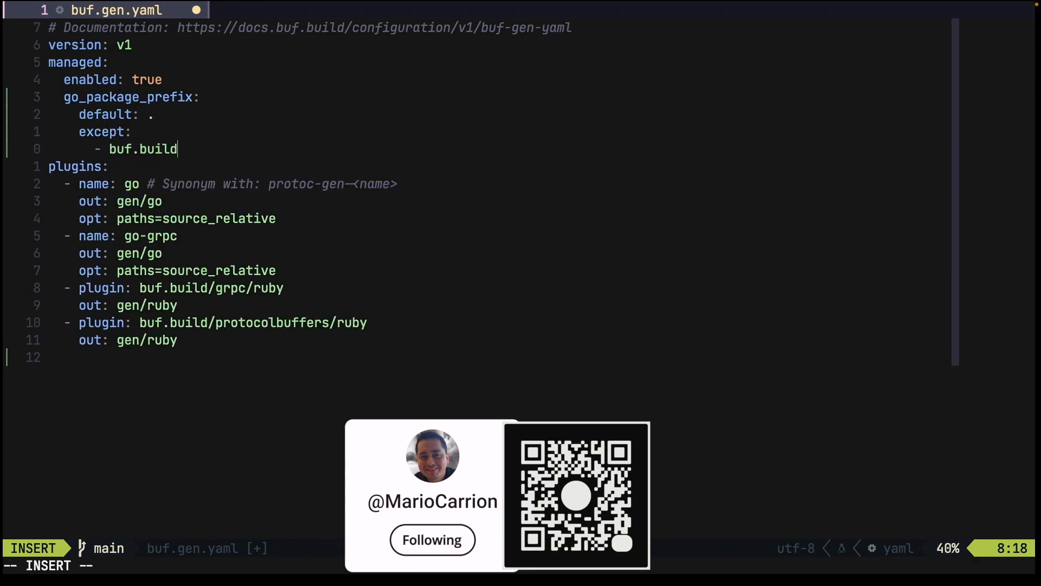
pyautogui.write('/bufbuild/protovali')
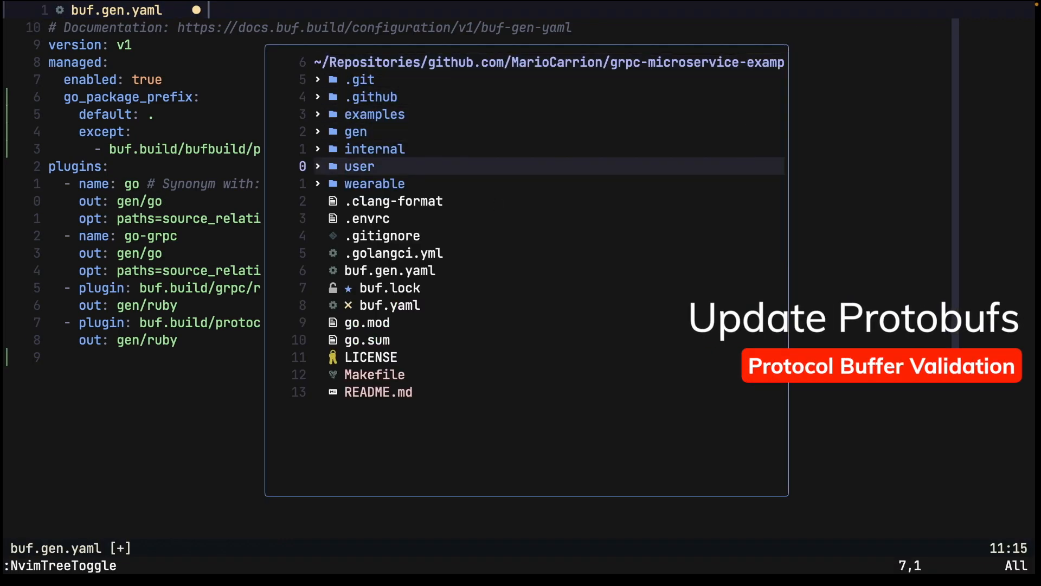
# - Open user/v1/user.proto and add import "buf/validate/validate.proto" below the package line
pyautogui.click(359, 166)
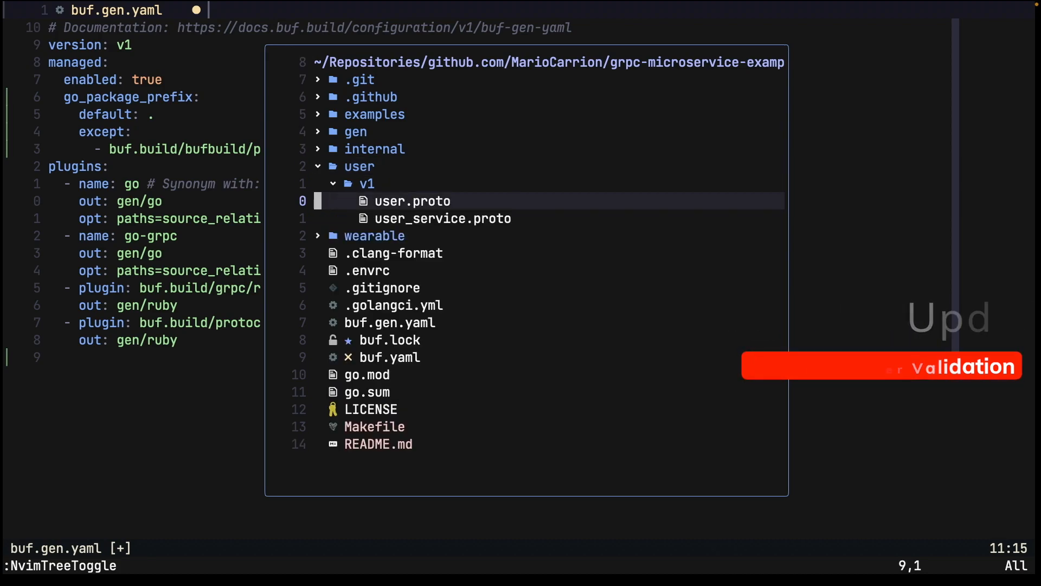
pyautogui.click(413, 200)
pyautogui.write('impo')
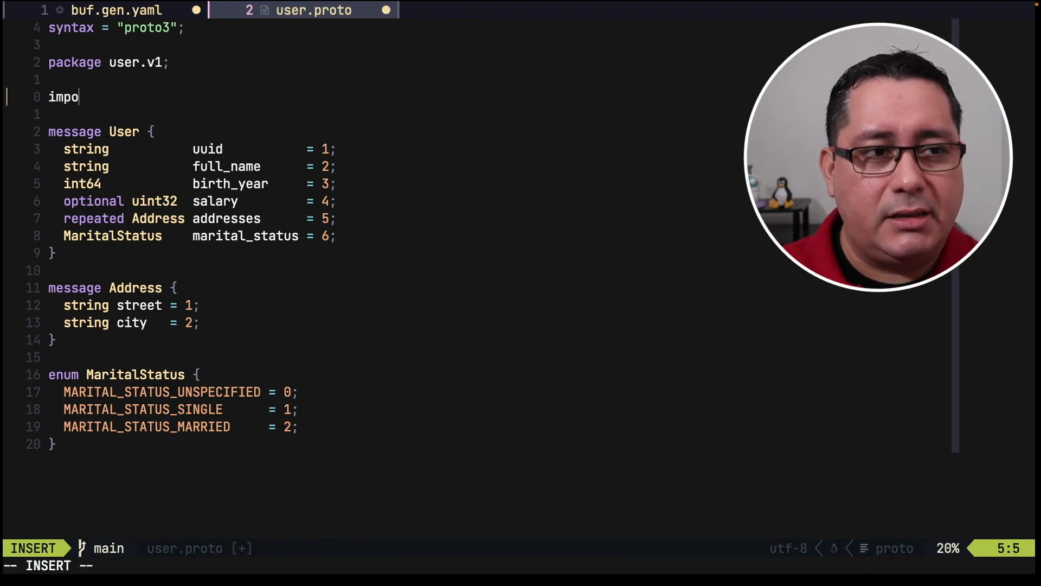
pyautogui.write('rt "buf/validate')
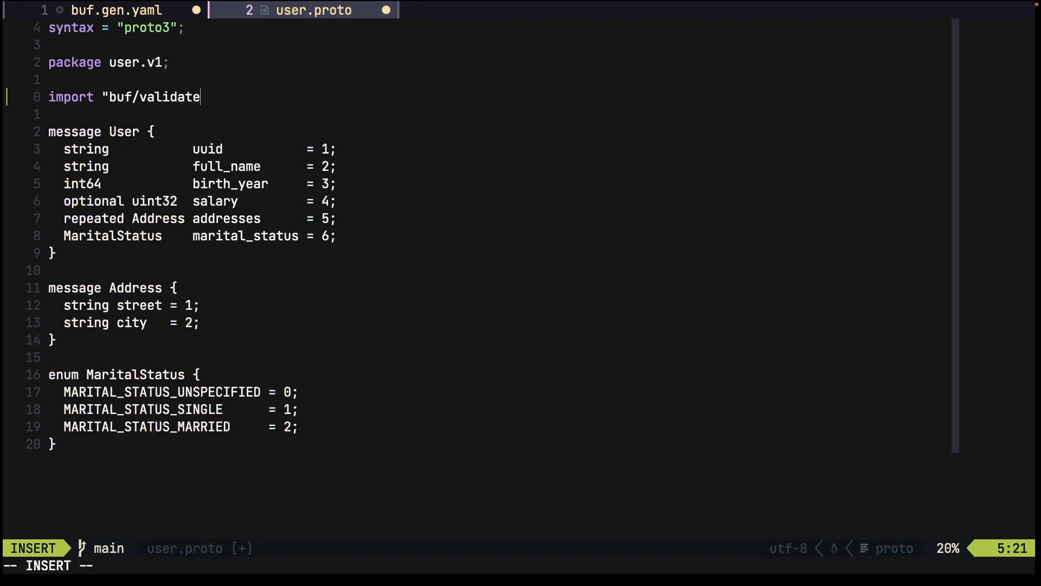
pyautogui.write('/validate.protof')
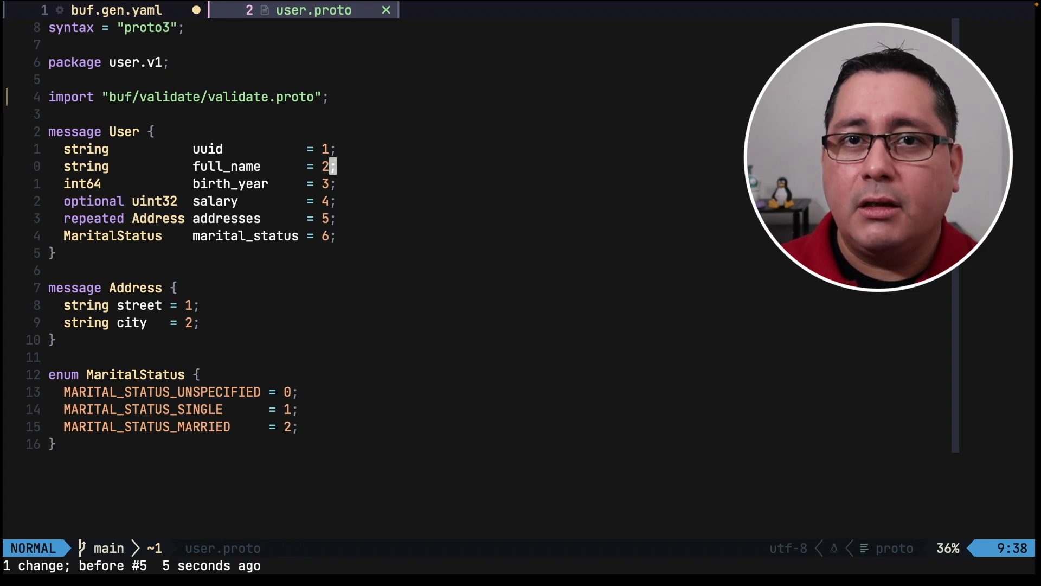
# - Constrain full_name with string.min_len = 1 and birth_year with int64.gt = 1900, then save
pyautogui.write('[(buf.validate.field).string.min_len = 1')
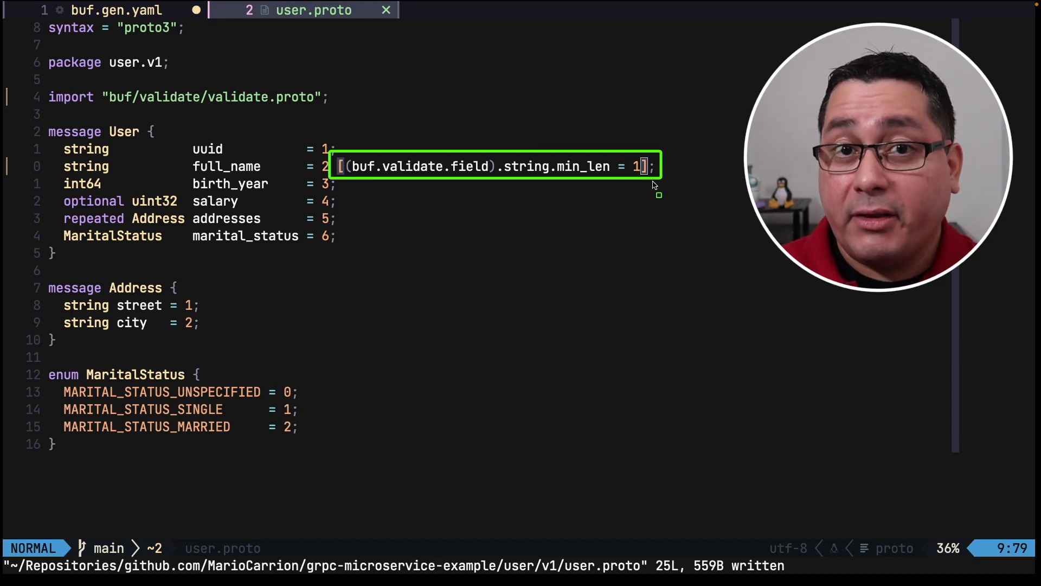
pyautogui.press('i')
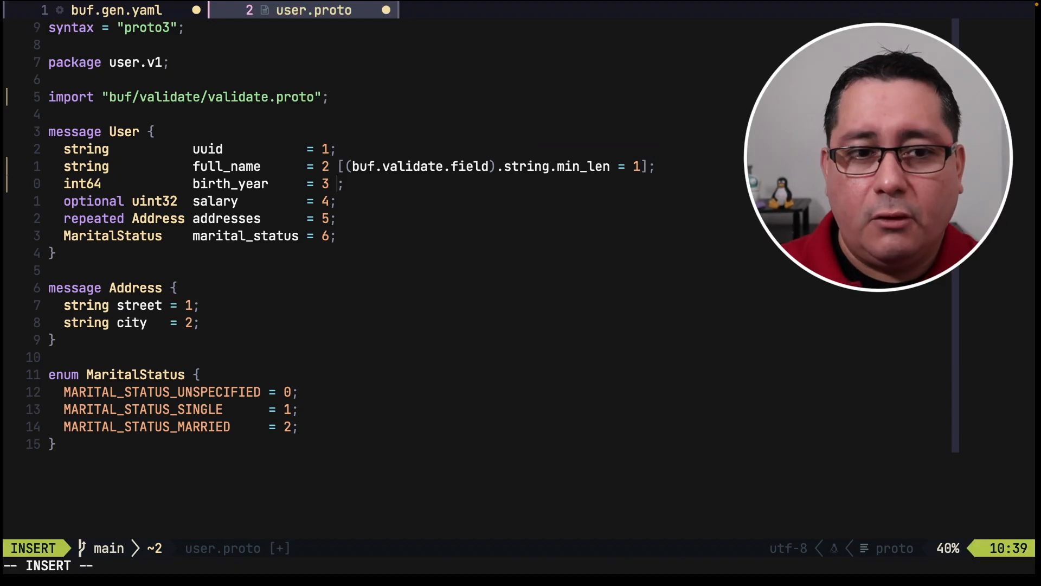
pyautogui.write('[(byu')
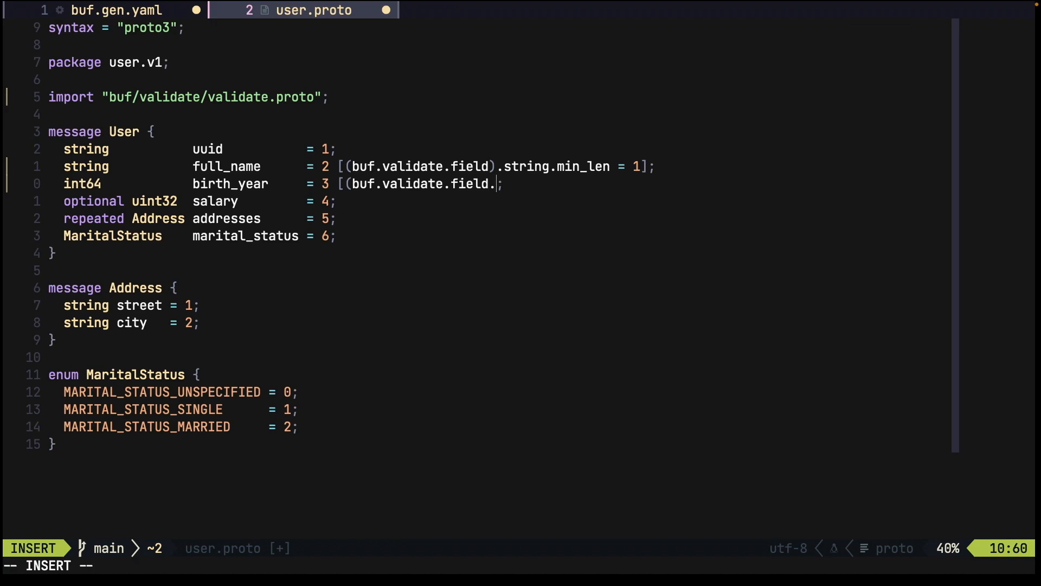
pyautogui.write('in')
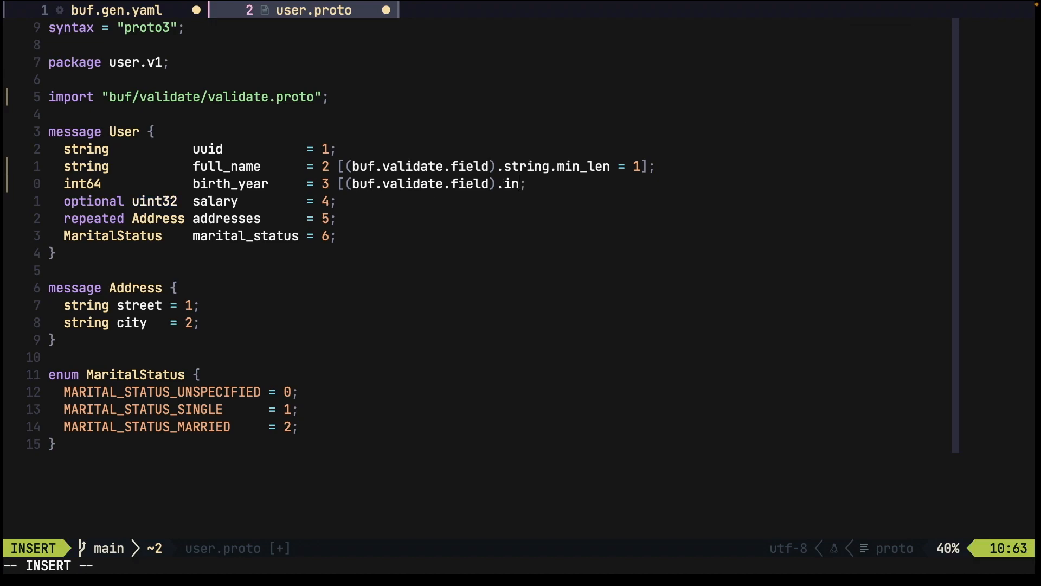
pyautogui.write('t64.gt = 1900')
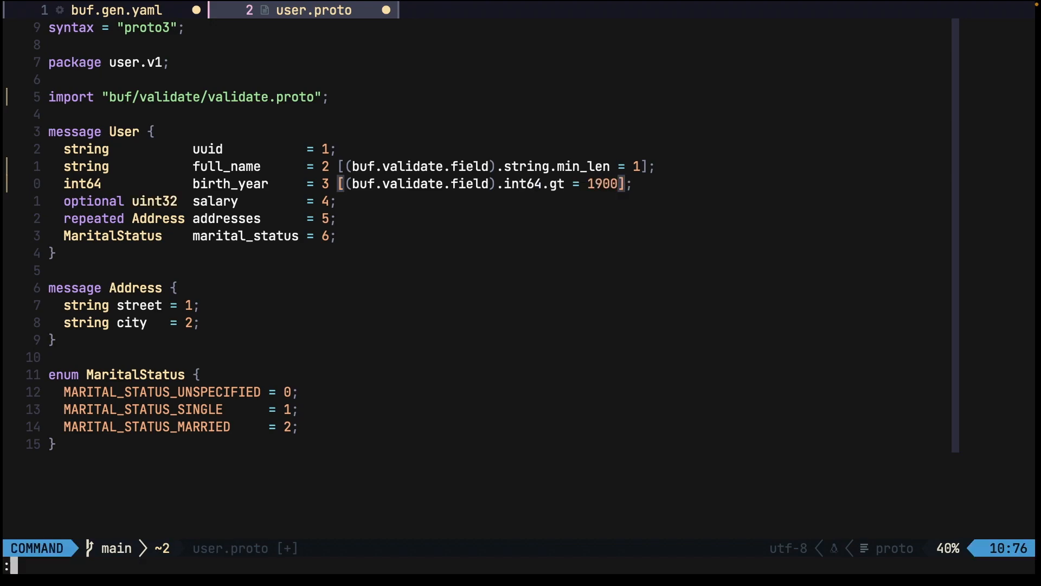
pyautogui.press('Return')
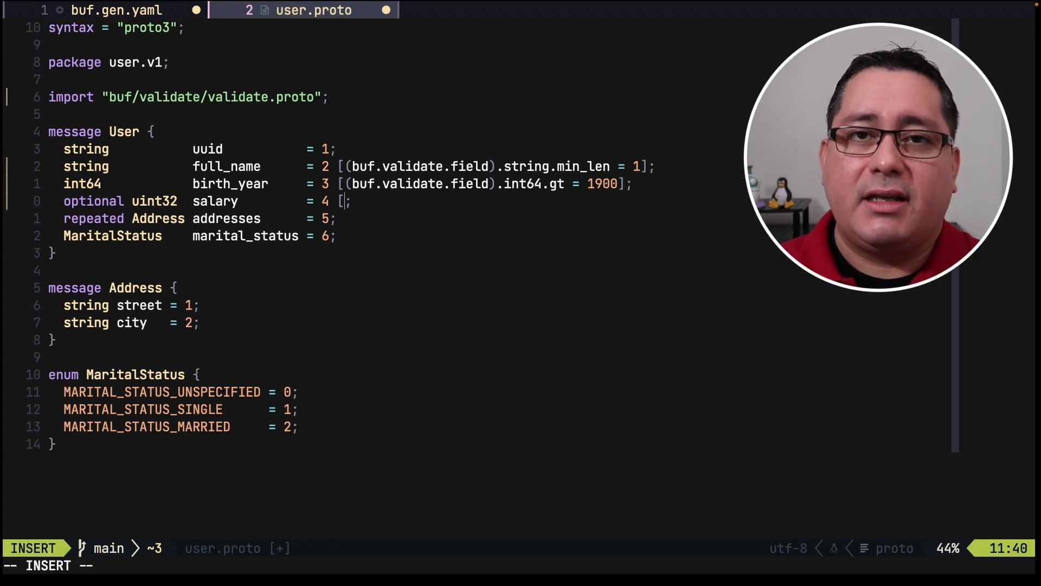
# - Constrain salary with a (buf.validate.field).uint32.gt = 0 rule
pyautogui.write('(buf.validate.field')
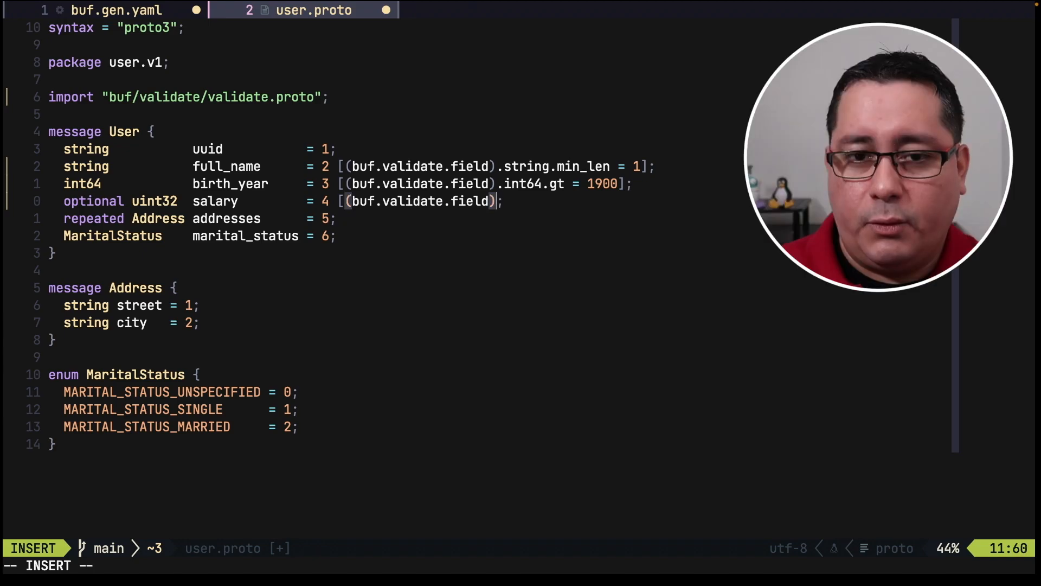
pyautogui.write('.uint32')
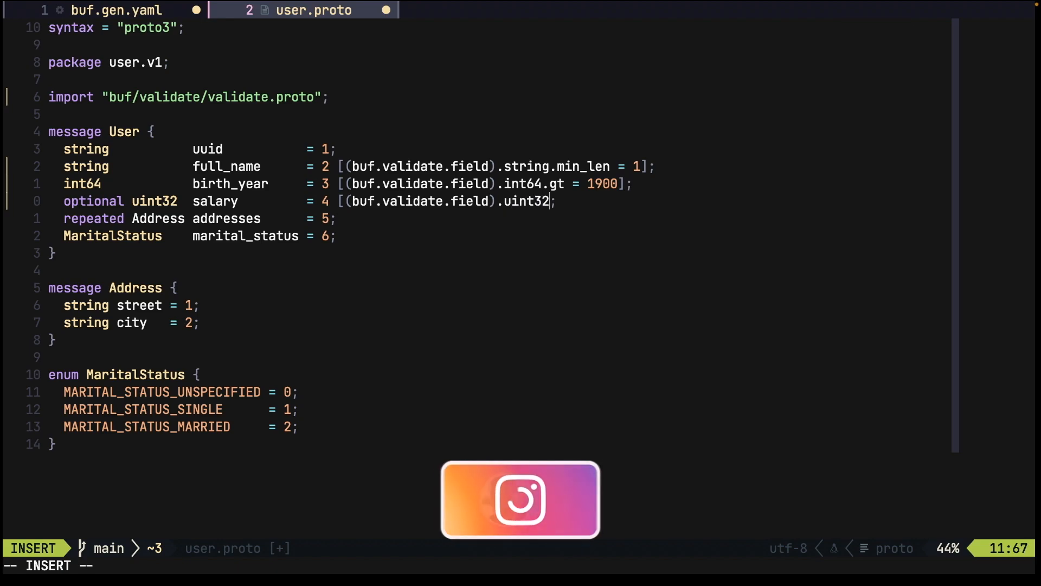
pyautogui.write('.gt = 0')
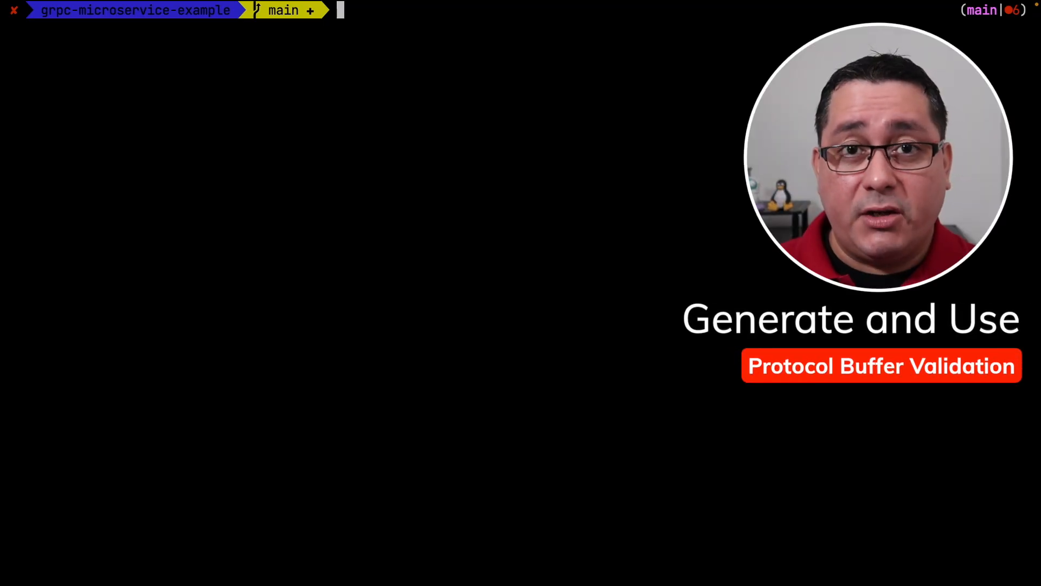
# - Run buf generate, then create the example/validate directory for main.go
pyautogui.write('buf generate')
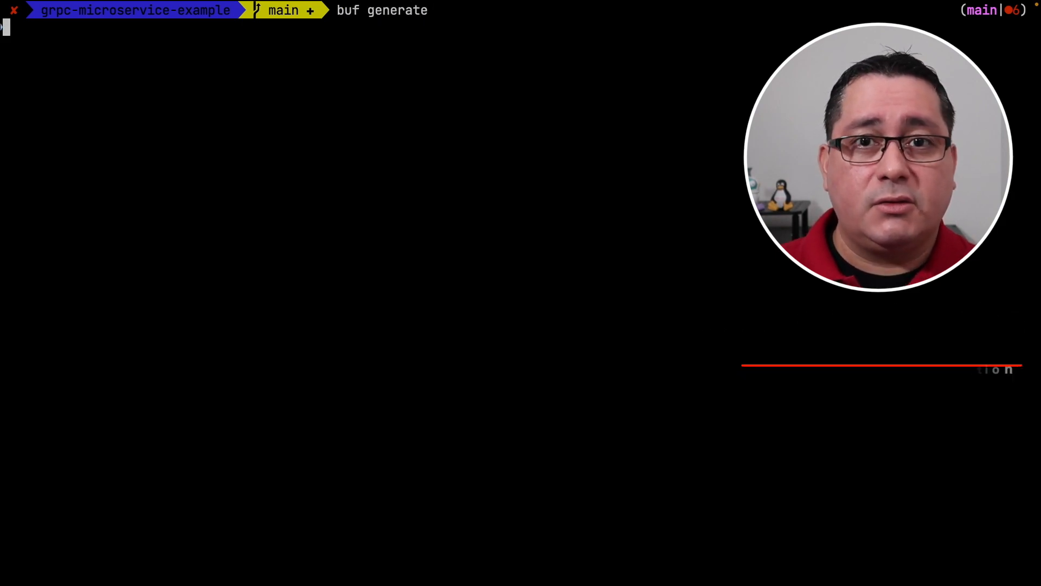
pyautogui.press('Return')
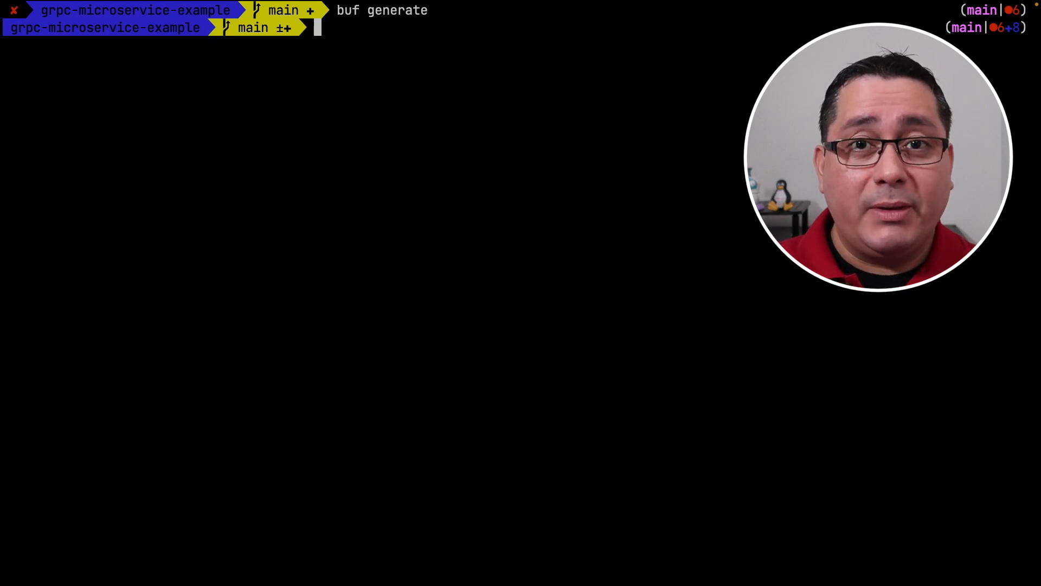
pyautogui.moveTo(578, 198)
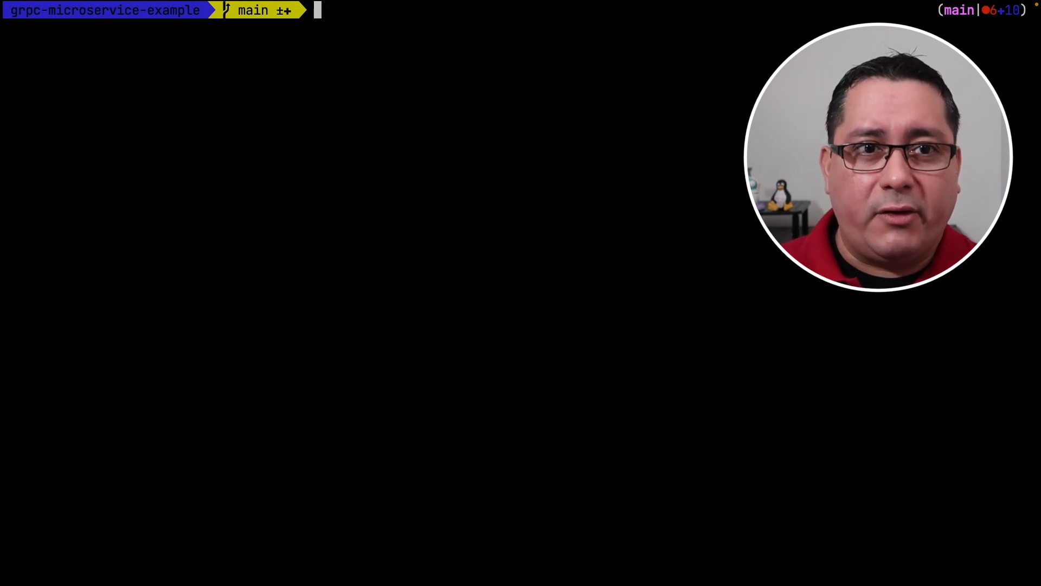
pyautogui.write('mkdir example/validate')
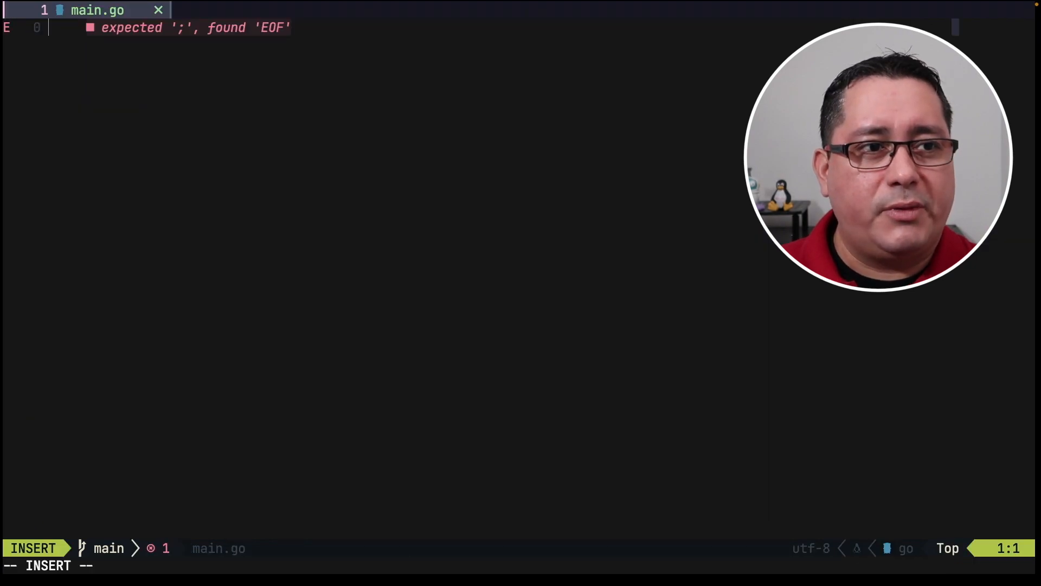
# - Declare package main with user := &userpb.User{} in main and begin a protovalidate.New call
pyautogui.write('package main')
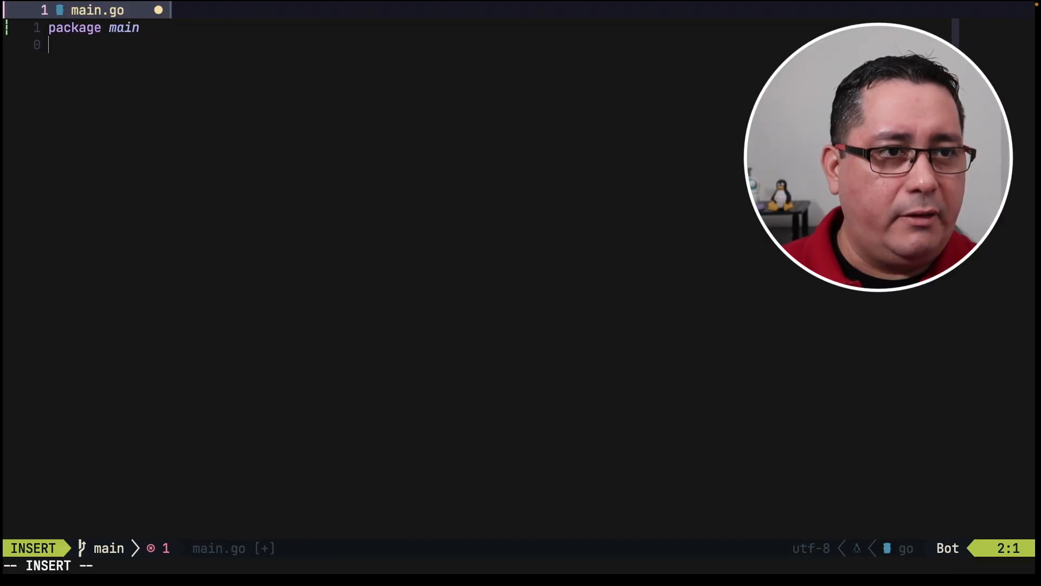
pyautogui.write('func main() {')
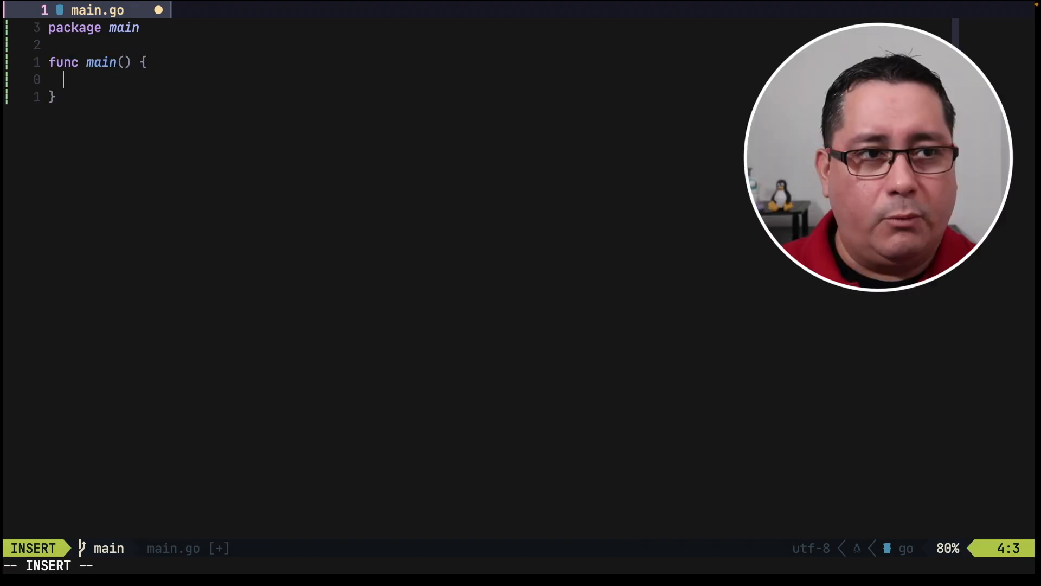
pyautogui.write('user := *')
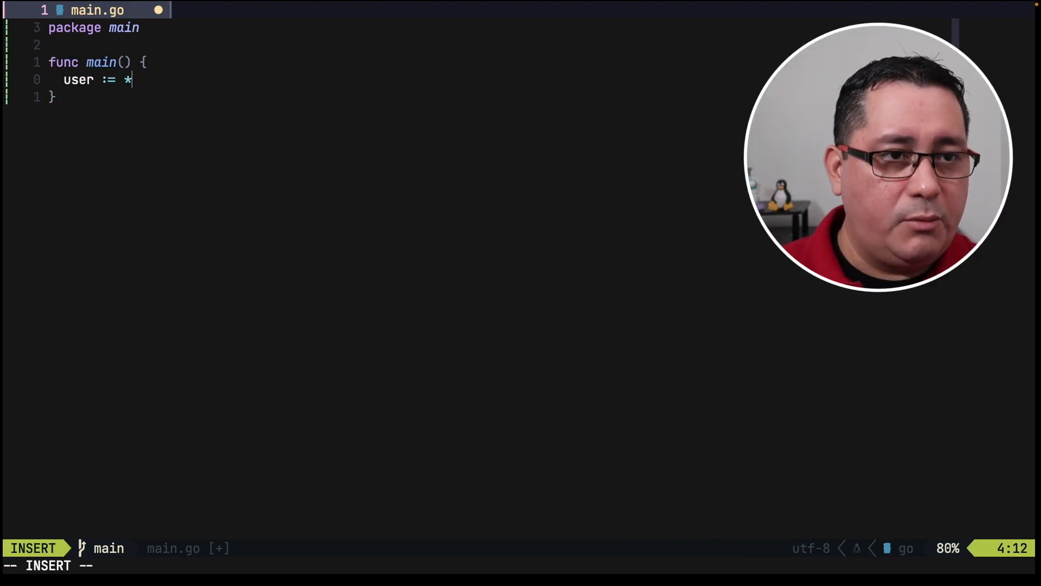
pyautogui.write('&userpb.W')
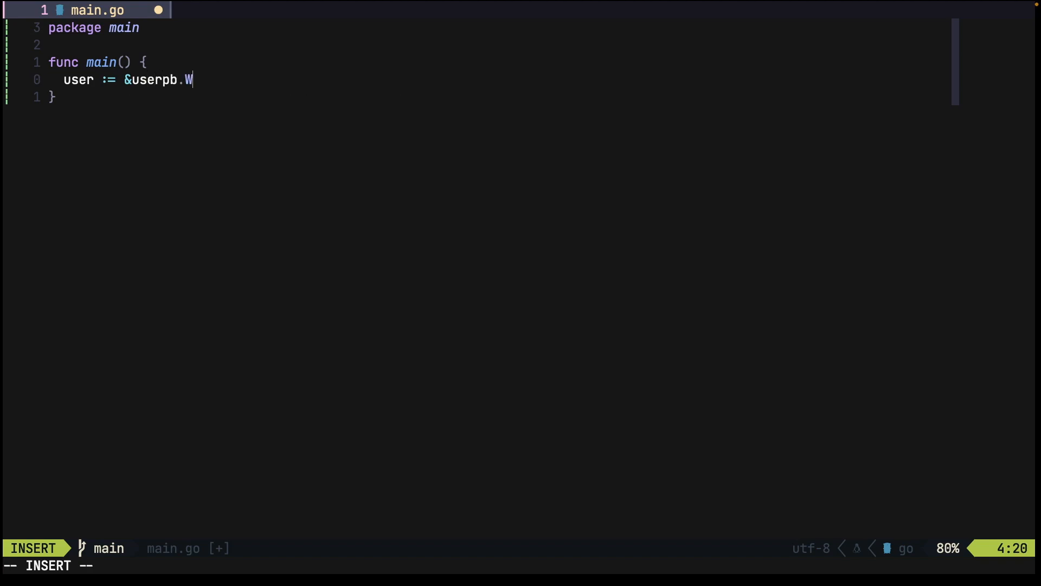
pyautogui.press('Escape')
pyautogui.write('User{')
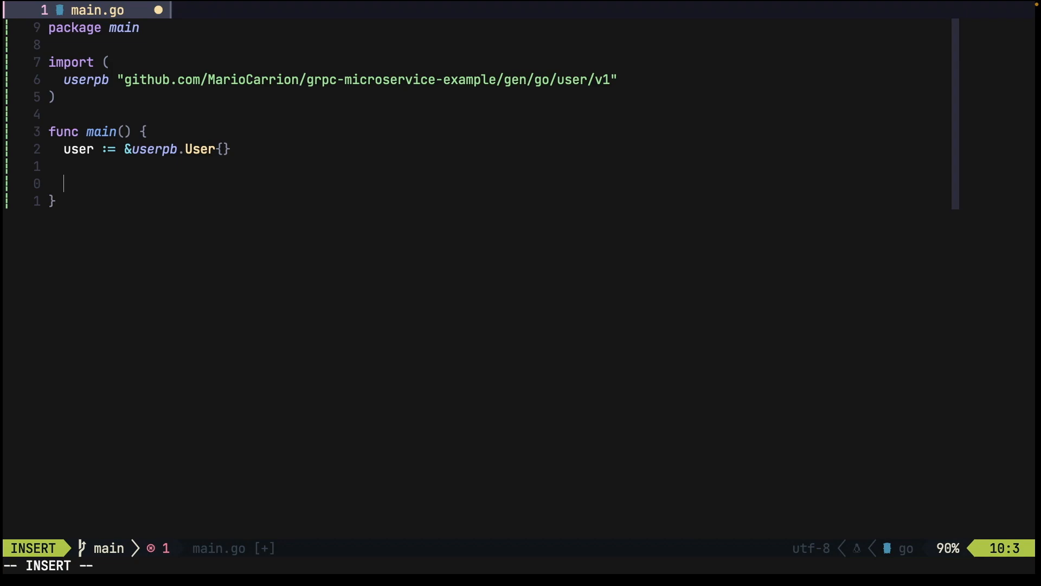
pyautogui.write('protovalidat')
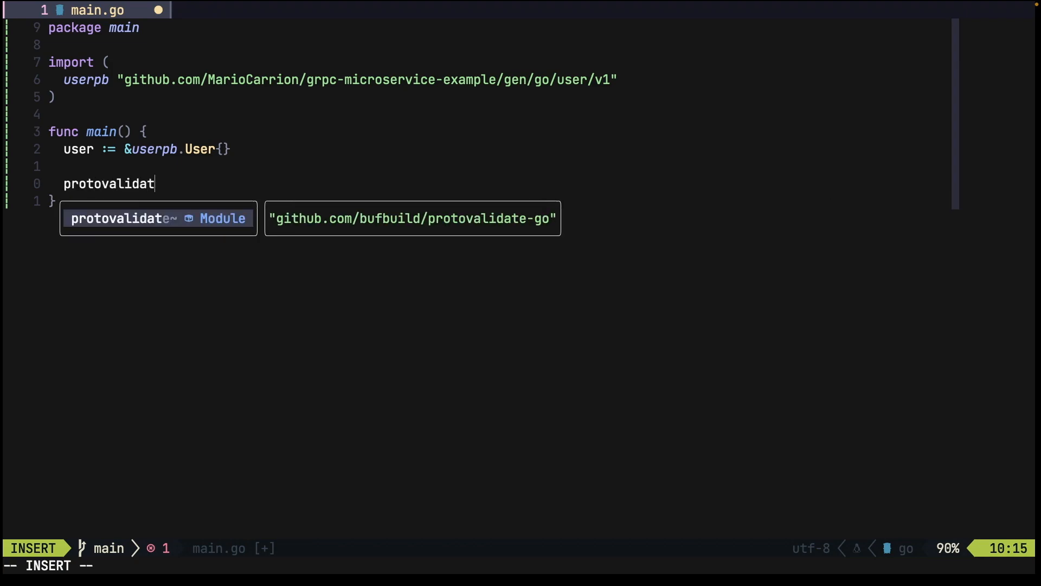
pyautogui.write('e.New(')
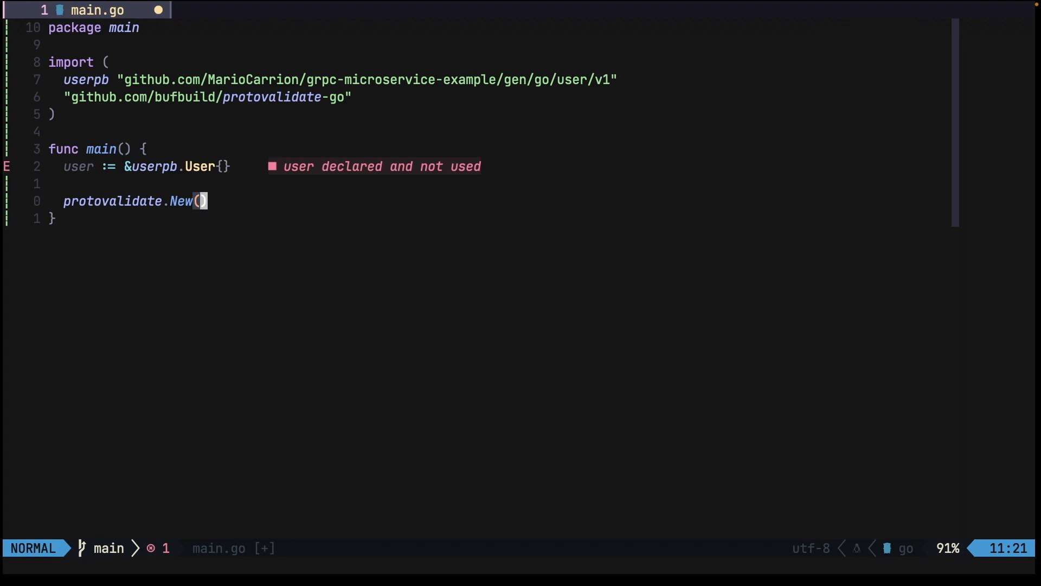
# - Assign v, err := protovalidate.New() and log.Fatalln("Error protovalidate", err) when err is non-nil
pyautogui.write('v, err :=')
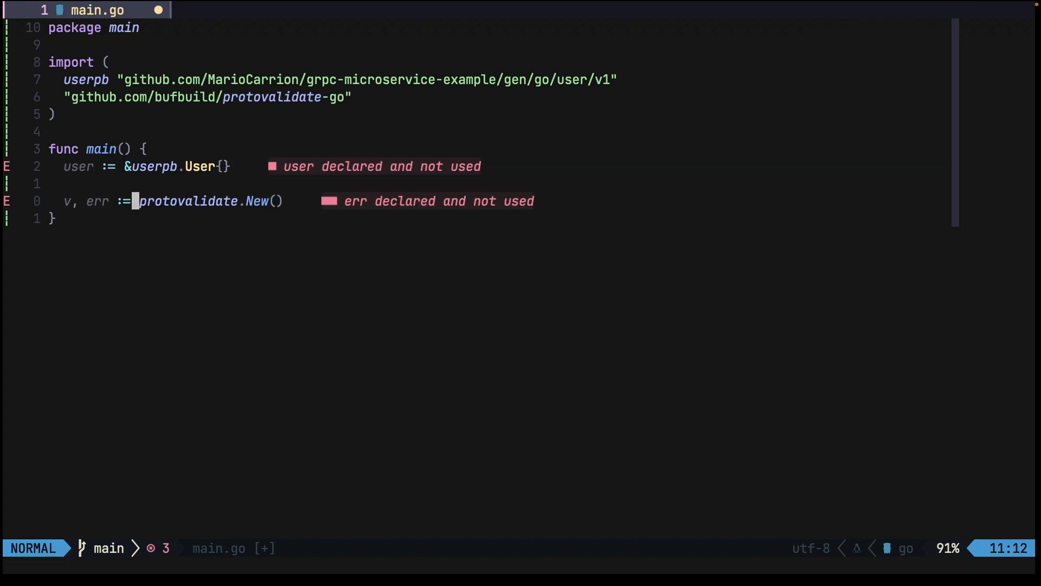
pyautogui.write('if')
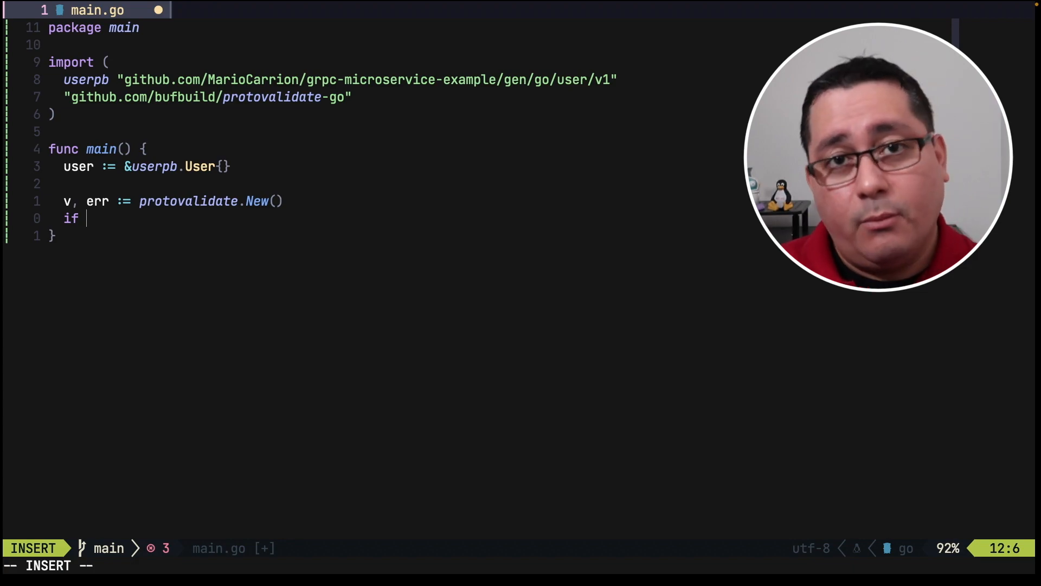
pyautogui.write('err !')
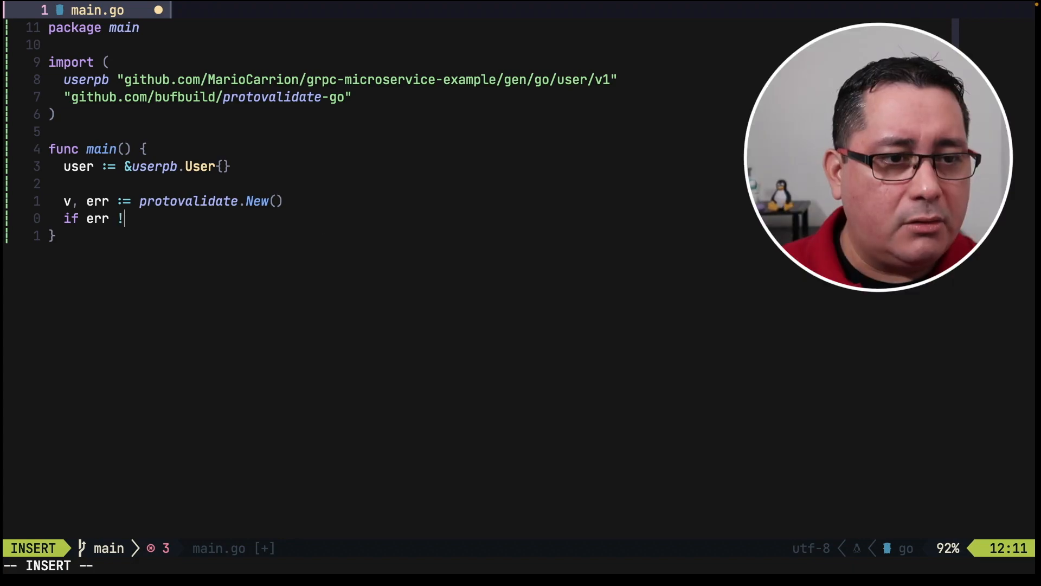
pyautogui.write('= nil {')
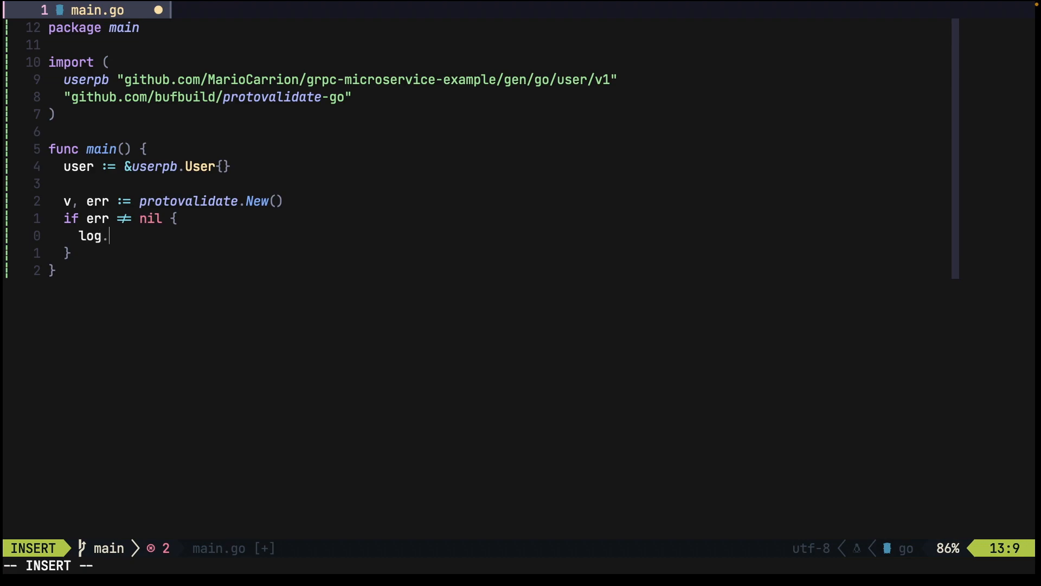
pyautogui.write('Fatalln("E')
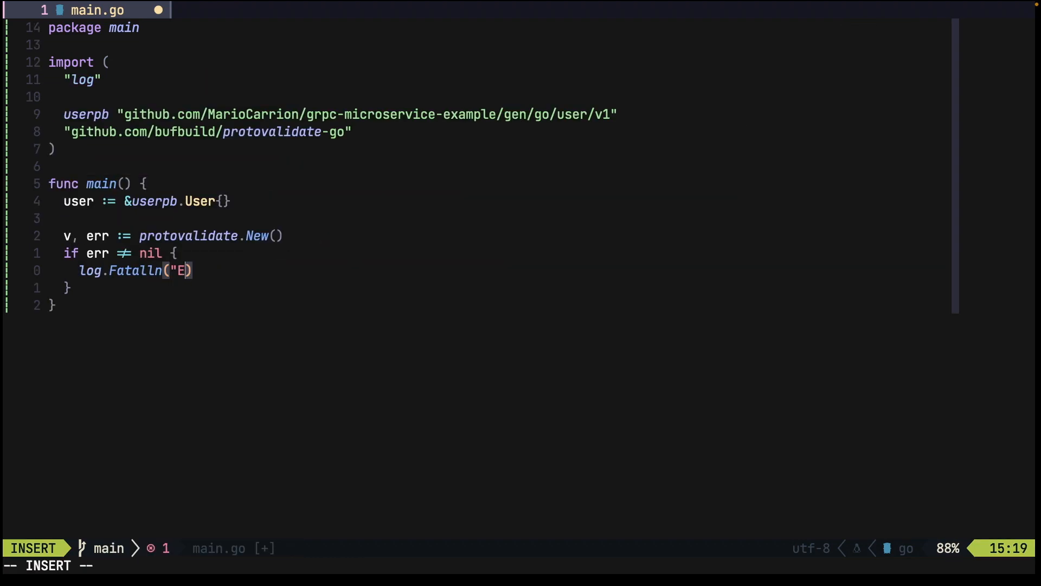
pyautogui.write('rror protovalidate", err')
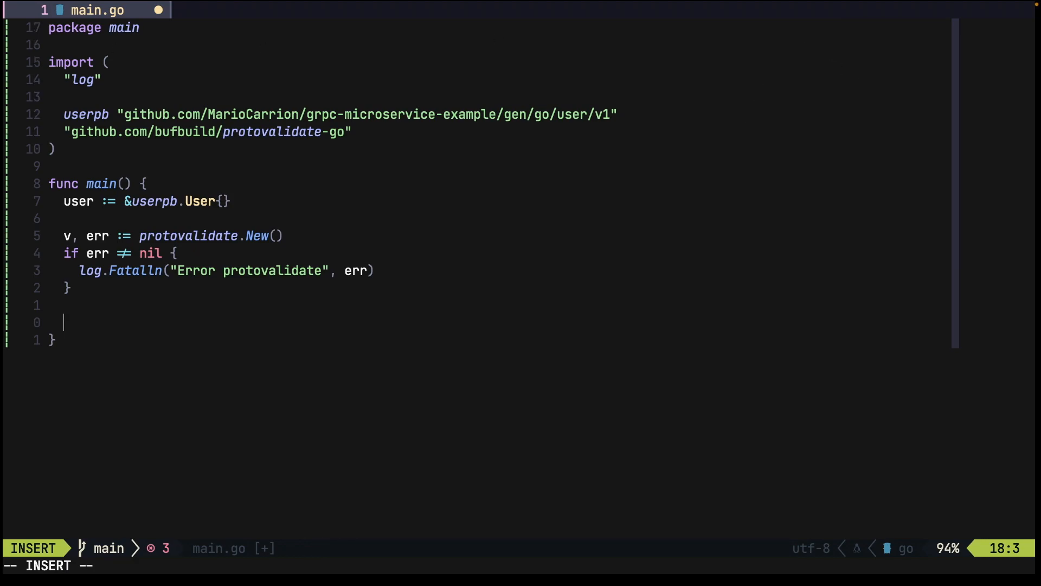
# - Validate user with v.Validate and print any returned error via fmt
pyautogui.write('if err := v.Va')
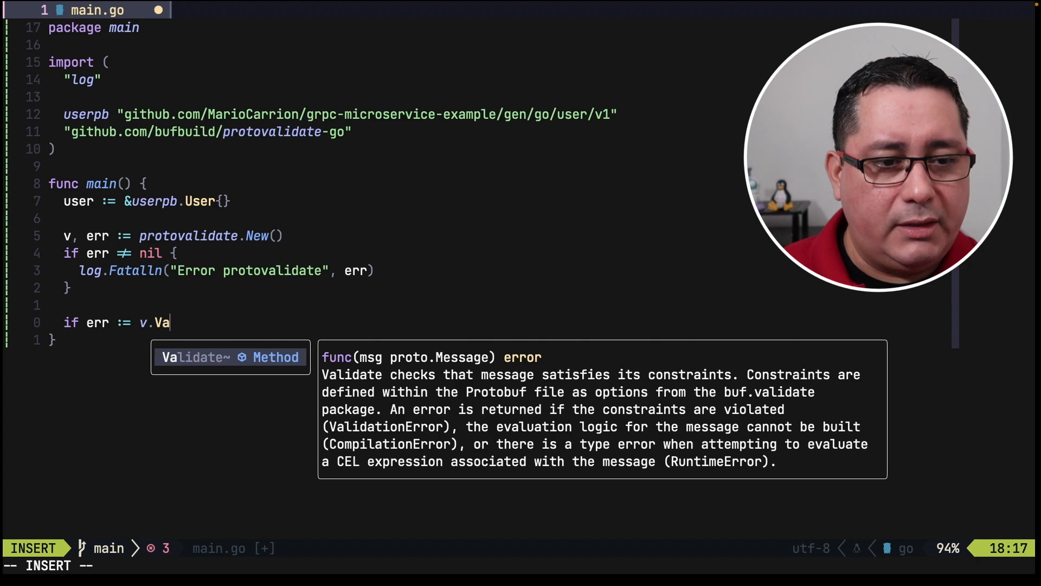
pyautogui.write('lidate(user); err != nil {')
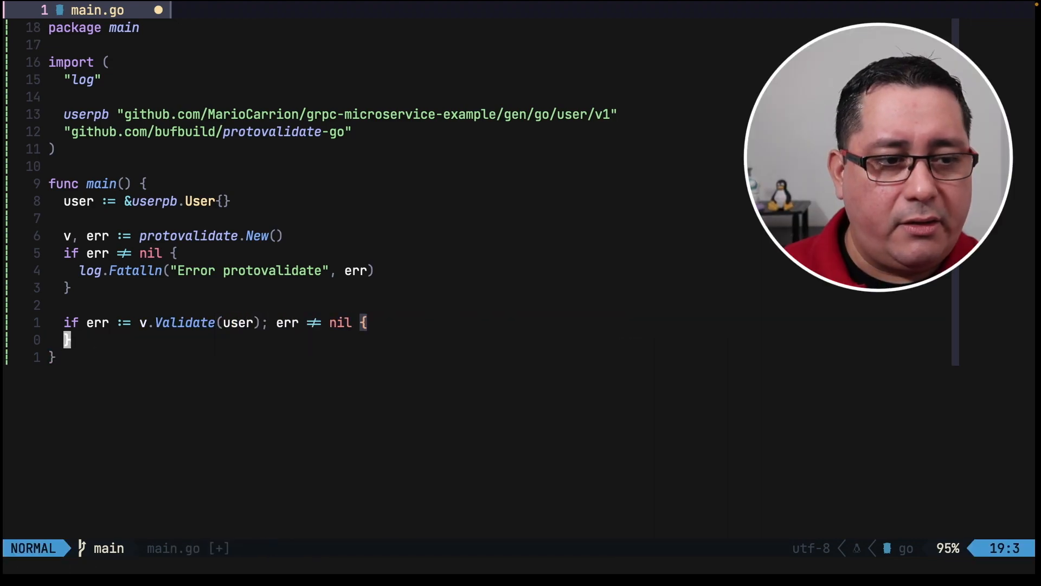
pyautogui.write('fgm.')
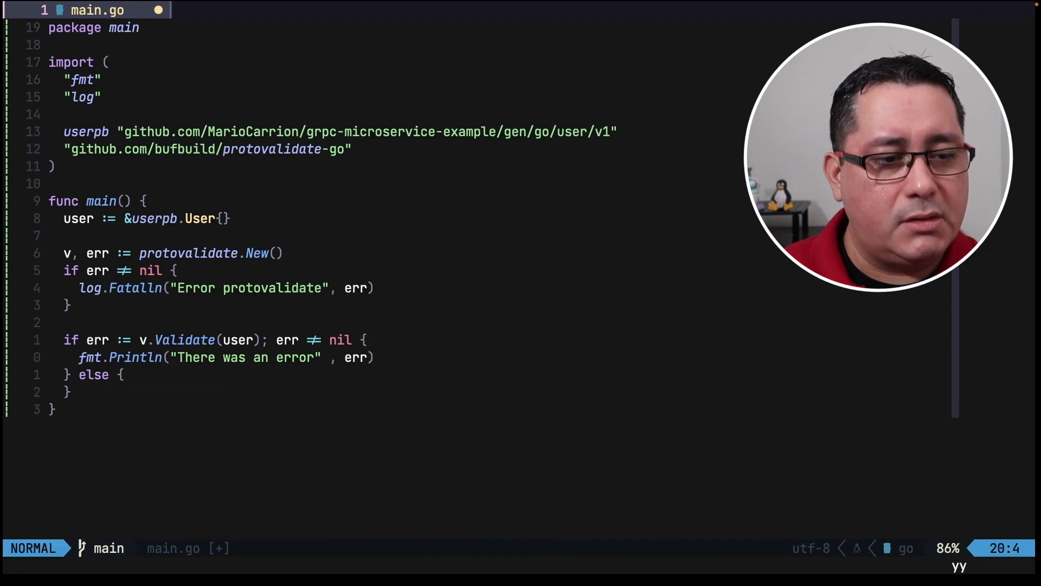
# - Print "everything ok" in the else block and fill the User literal's fields
pyautogui.write('fmt.Println("")')
pyautogui.write('FullName:  "mario",')
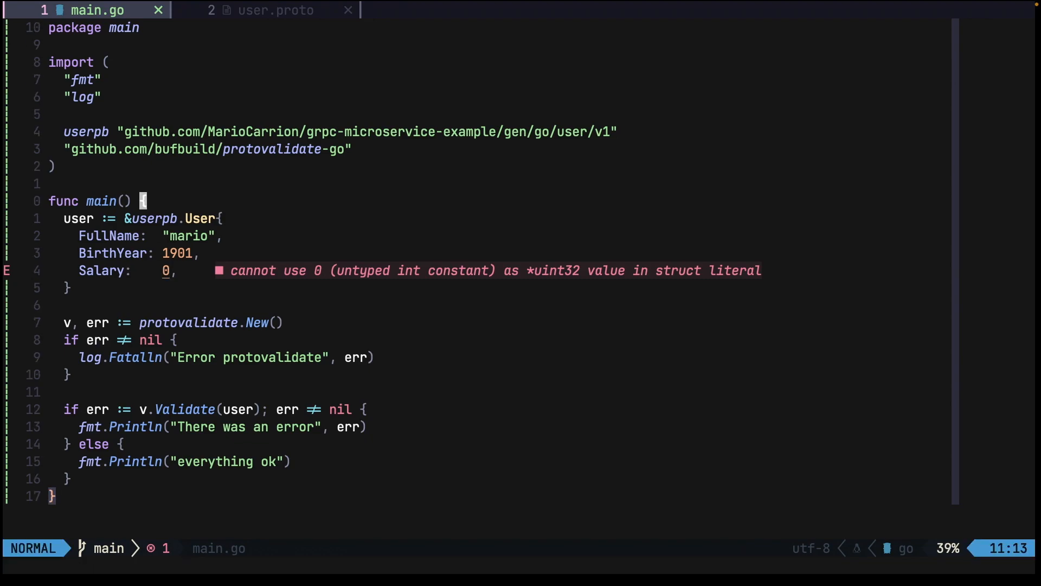
# - Run the validate example so it reports the salary validation failure
pyautogui.write('var salary := 0')
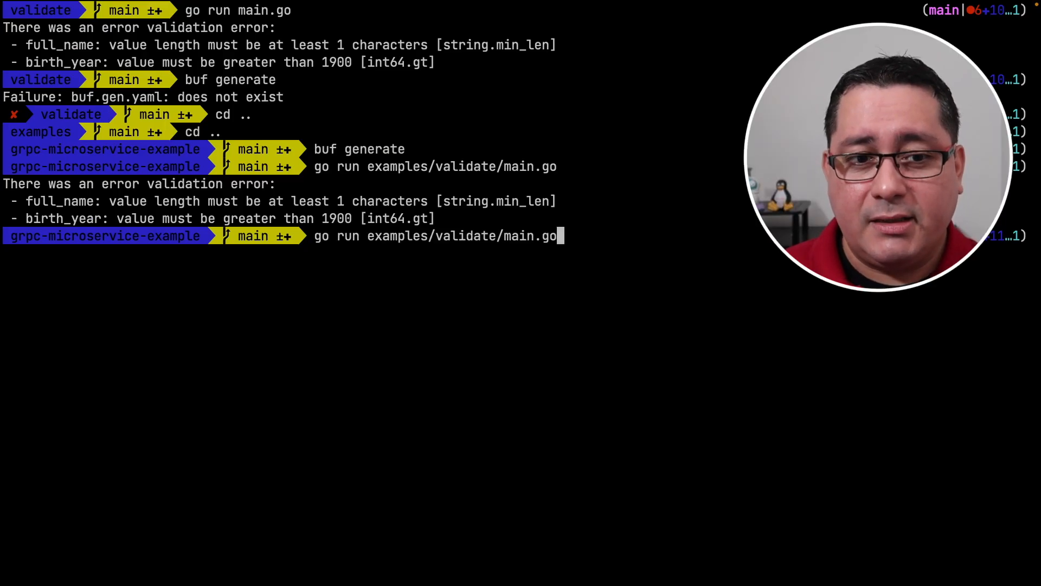
pyautogui.press('Return')
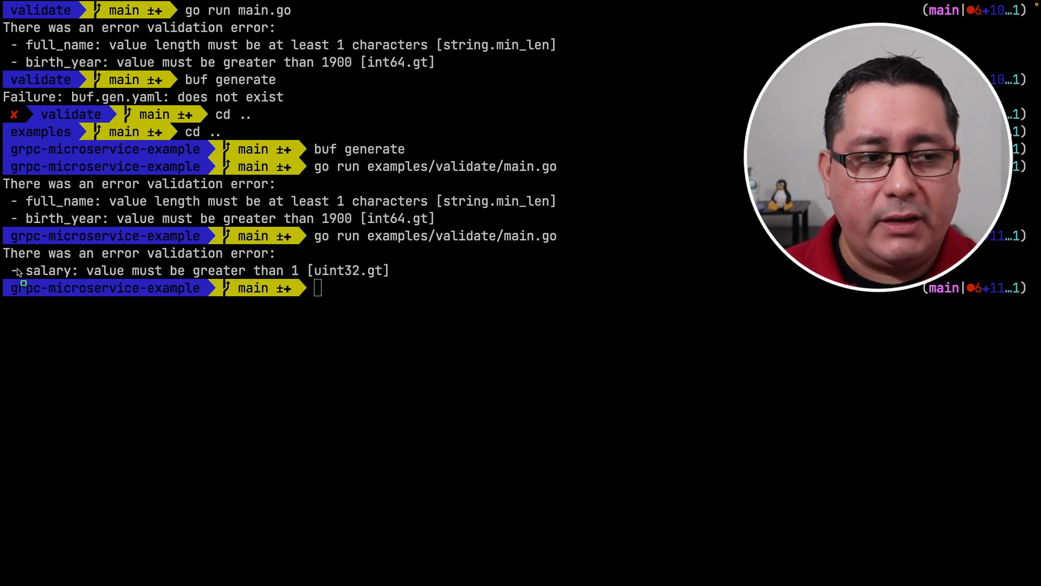